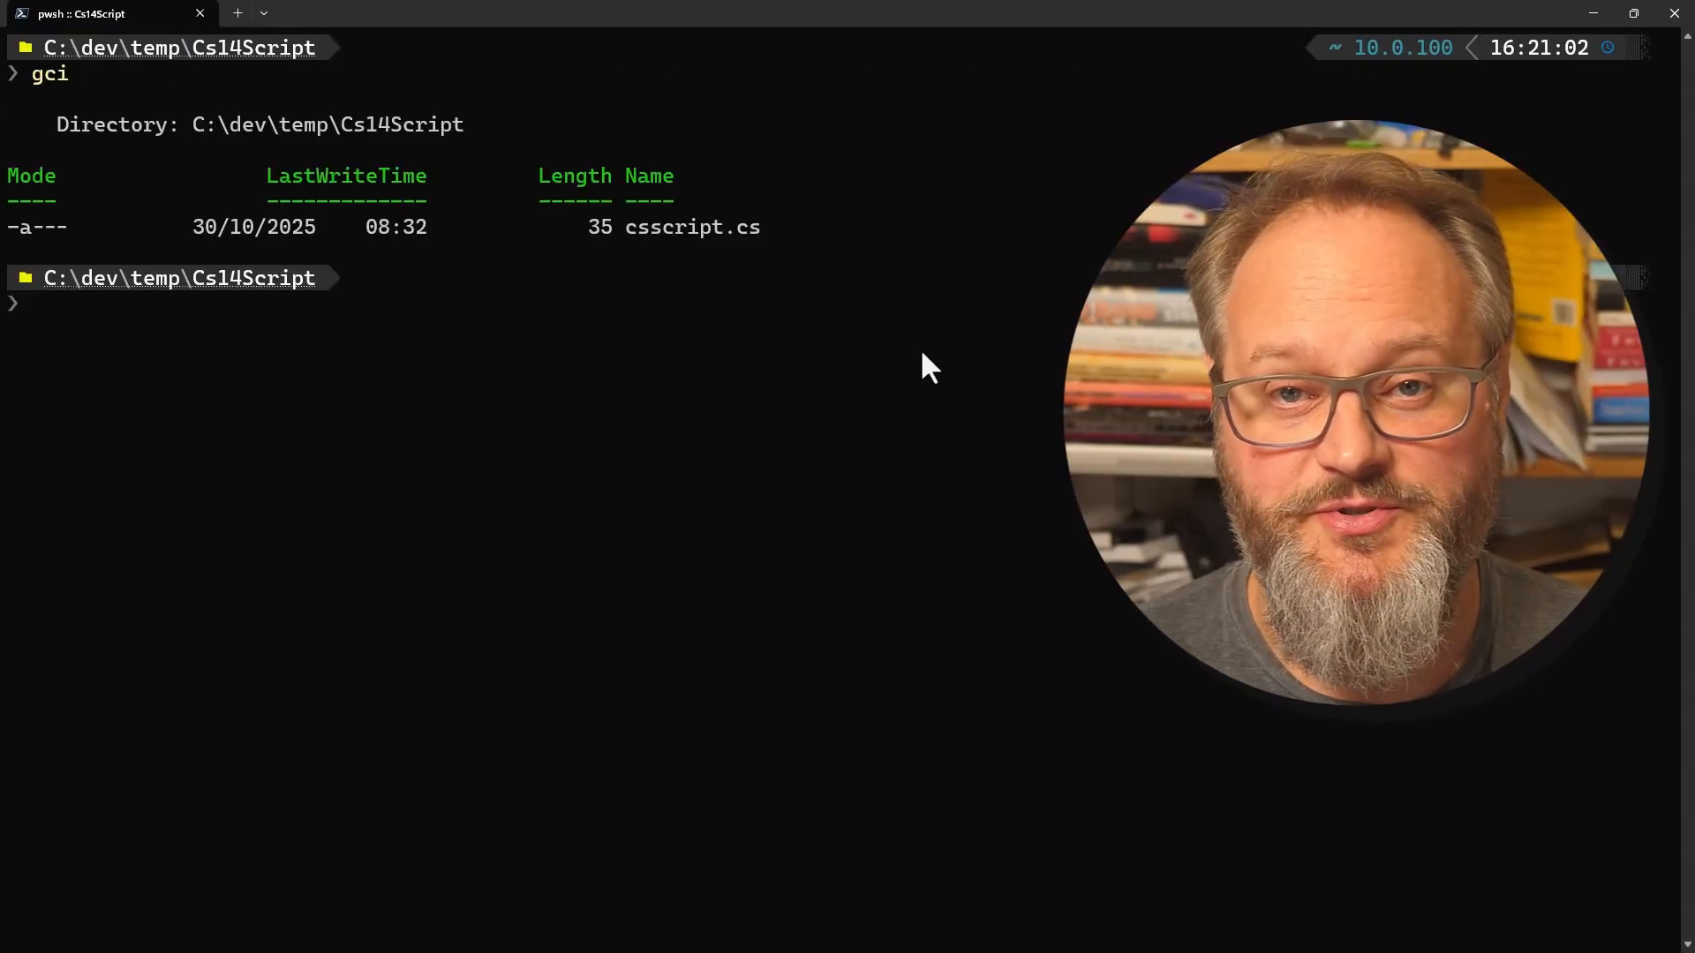
Print the script's one-line Hello-world contents and begin a dotnet run command for it.
type("type .\\csscriptnuget.cs")
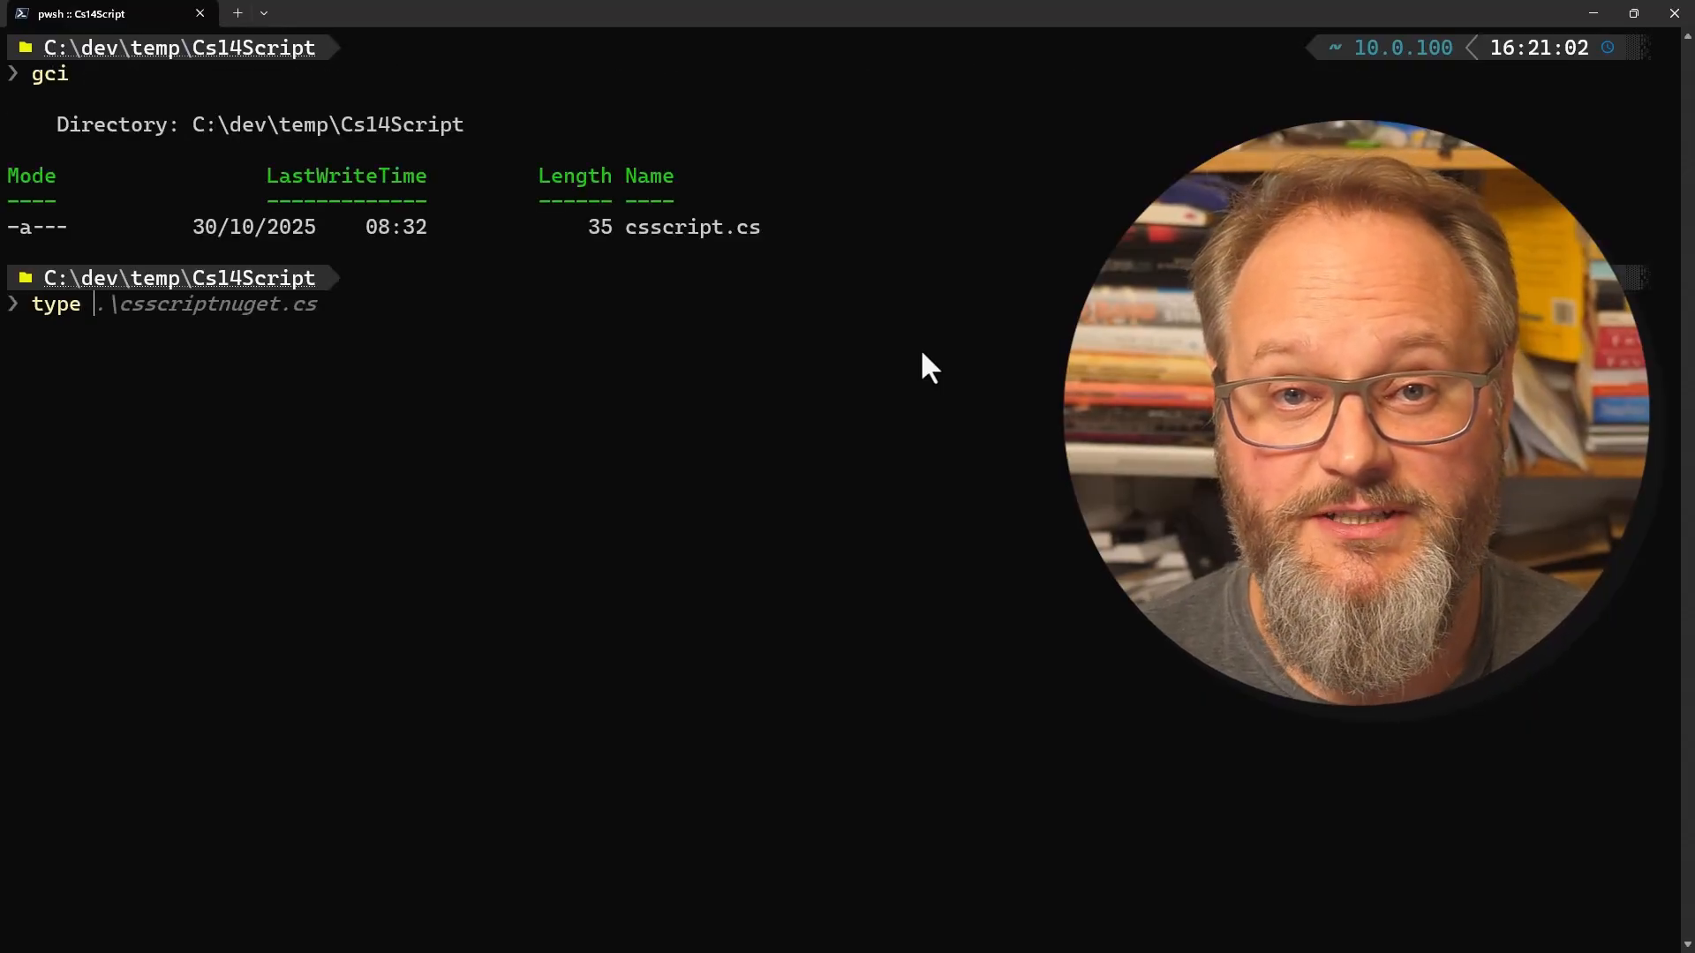
key("Enter")
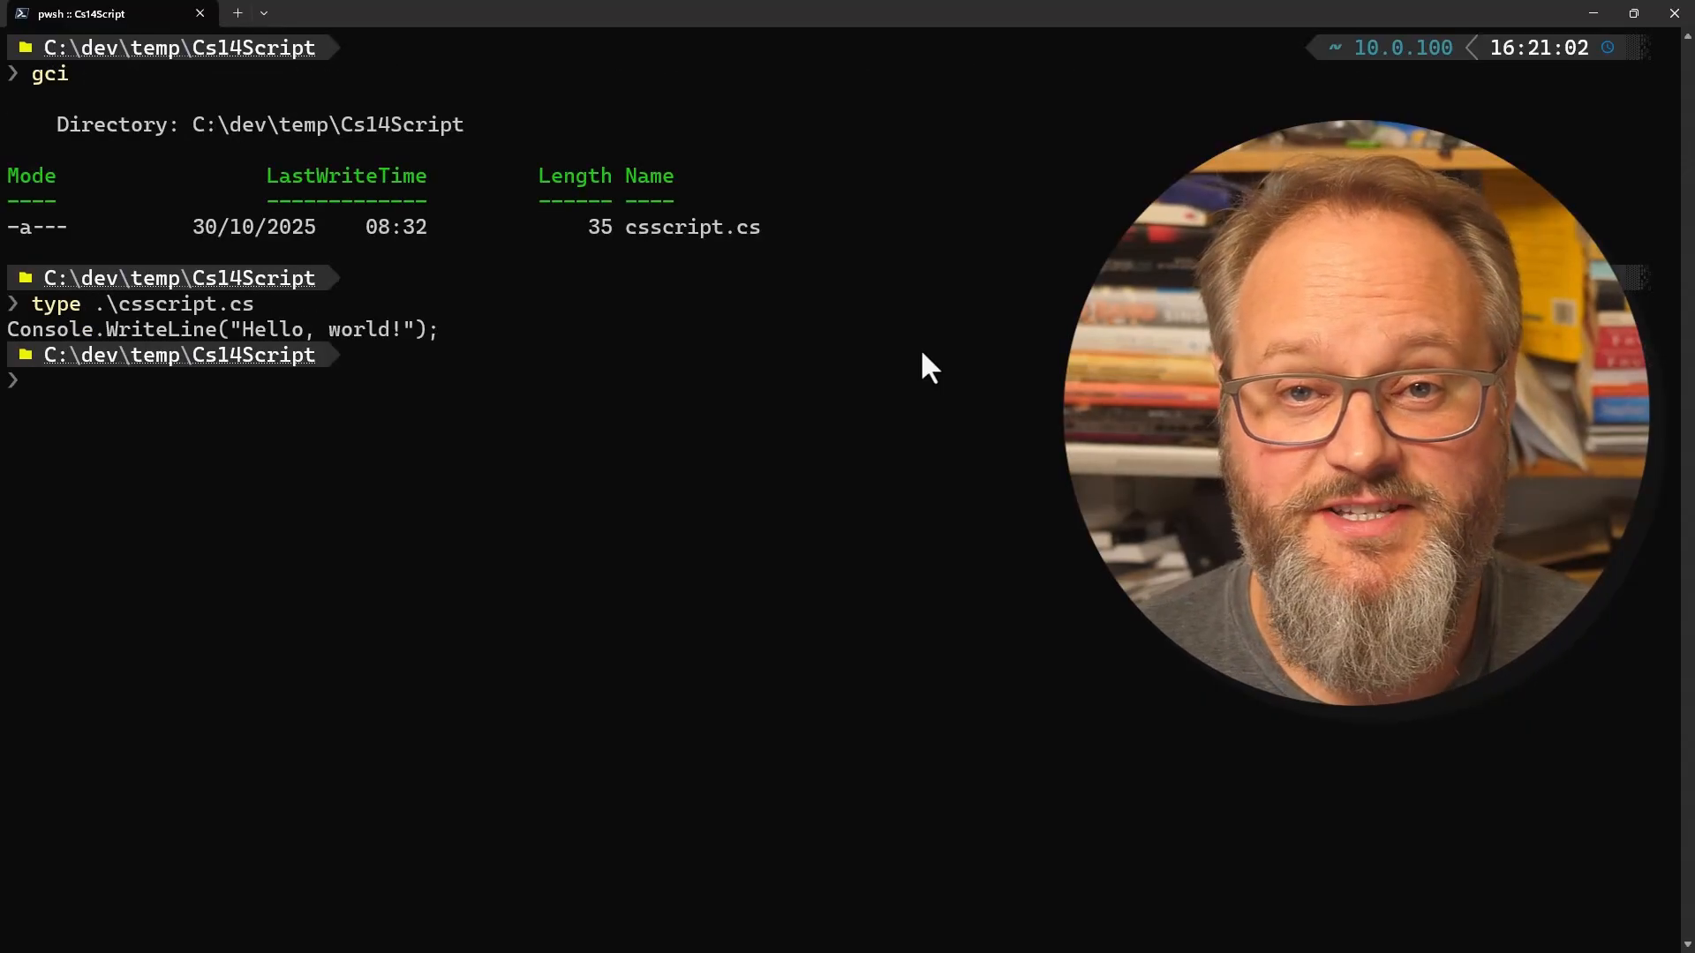
type("dotnet run .\\csscriptnuget.cs")
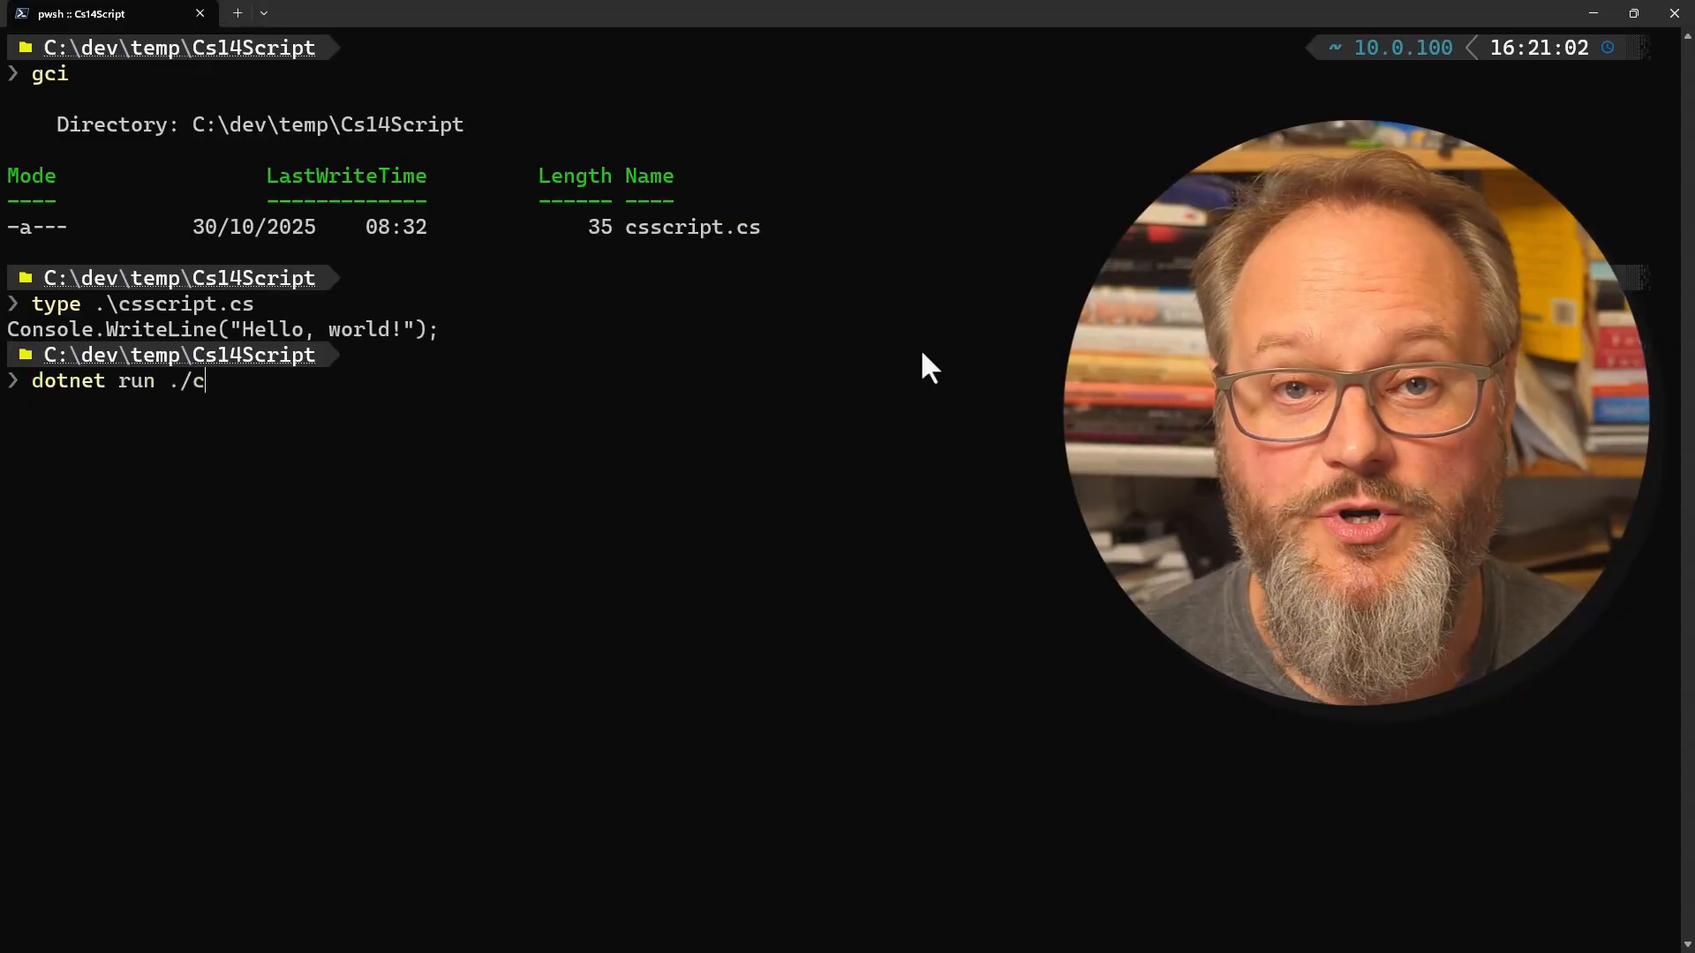
Run csscript.cs with dotnet run, printing Hello, world!
type("sscript.cs")
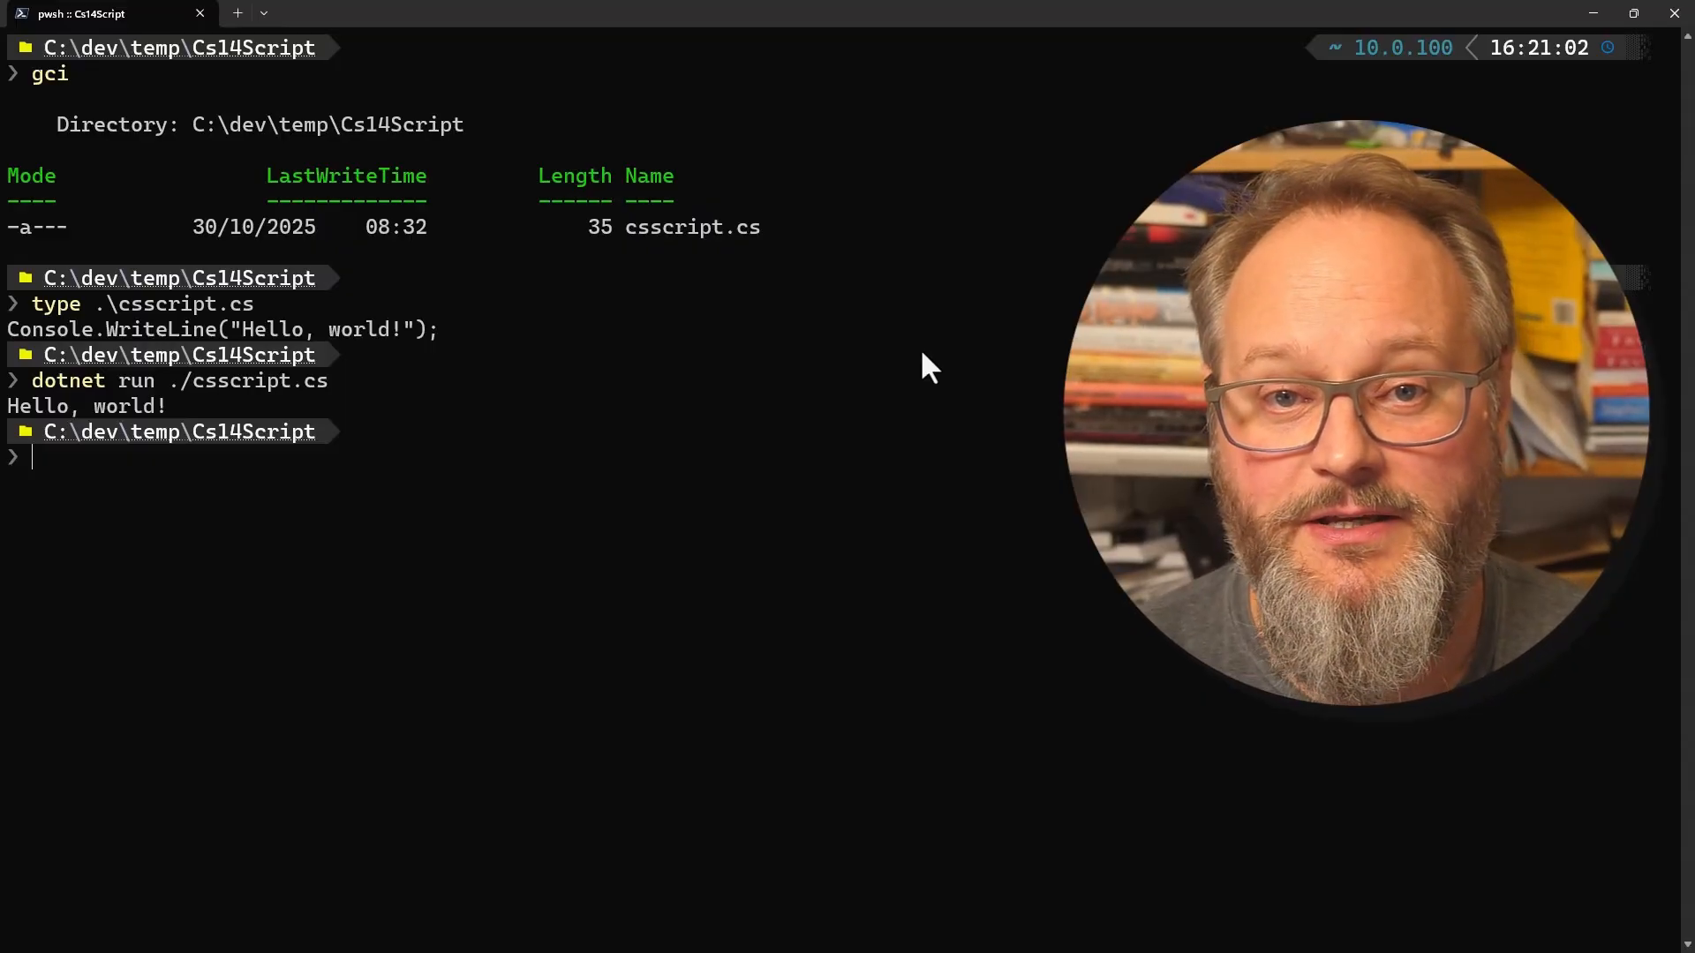
mouse_move(994, 167)
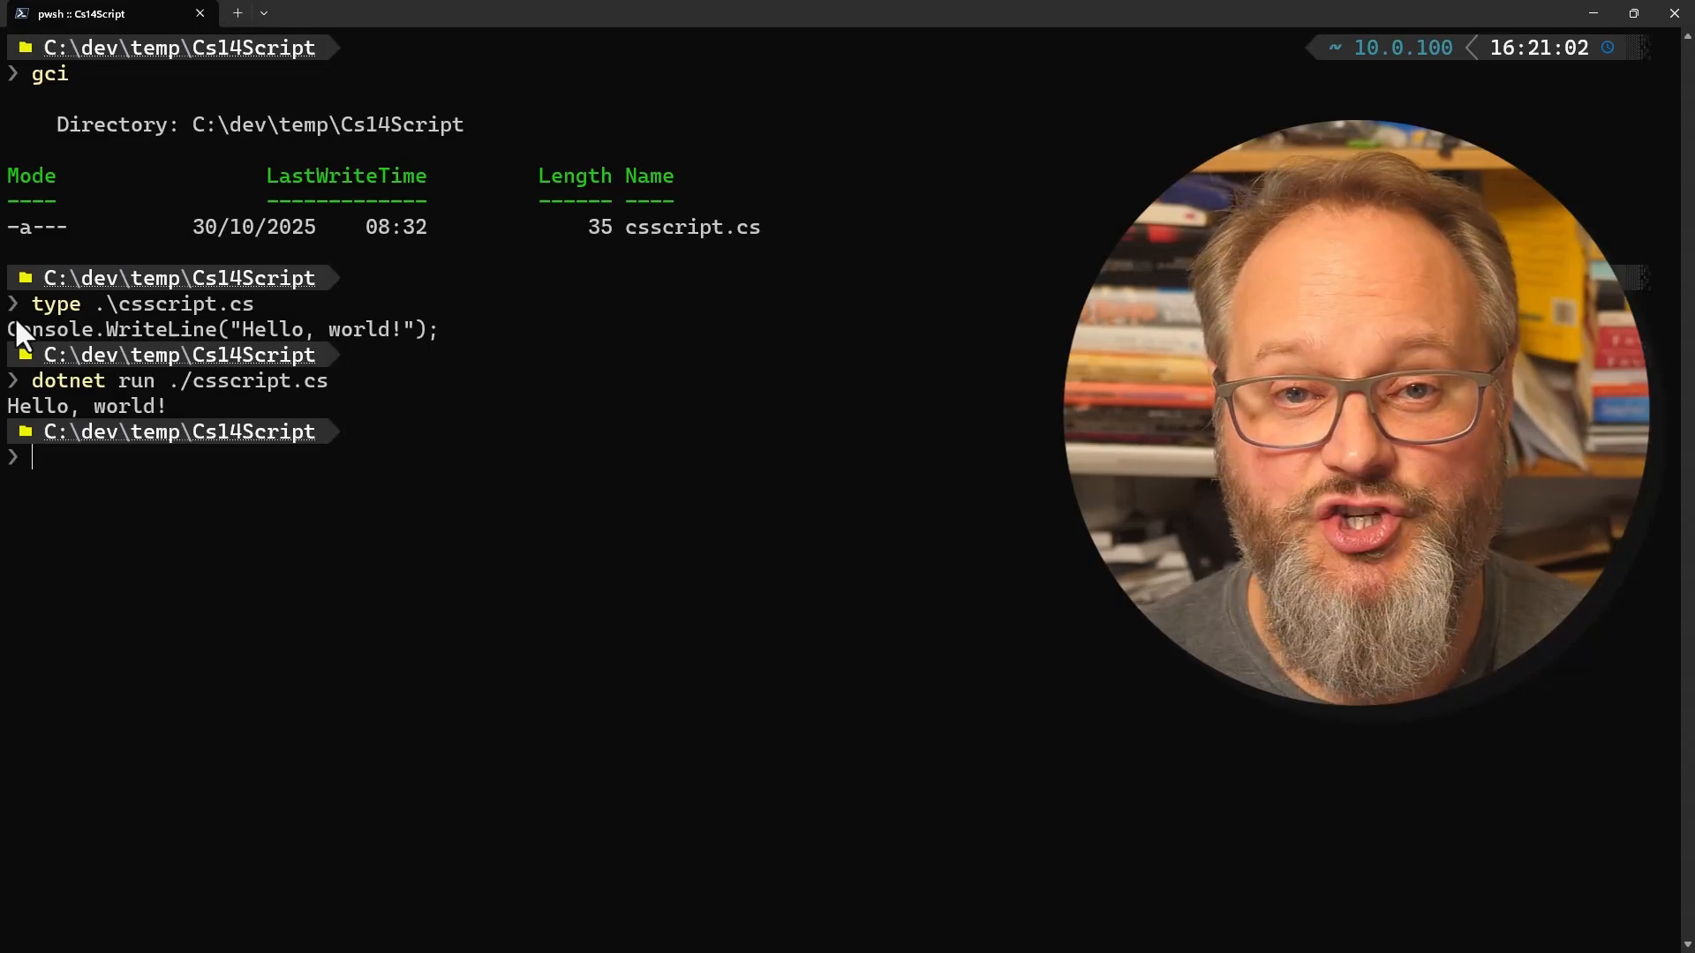
left_click_drag(31, 304, 438, 330)
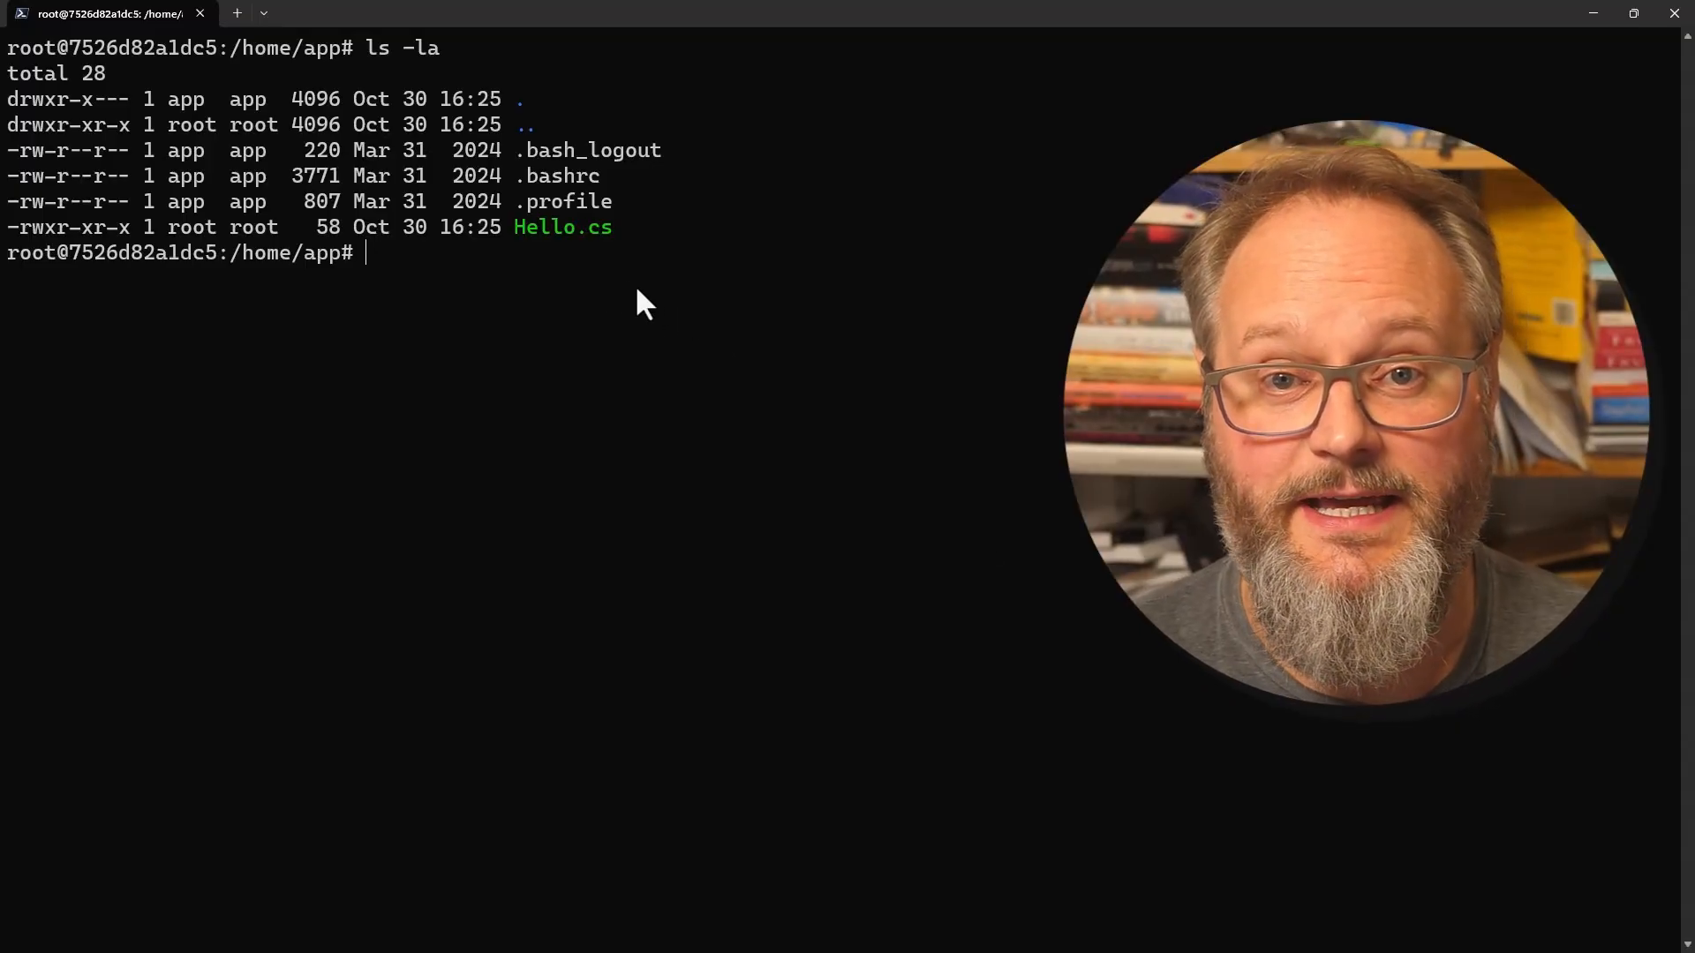
mouse_move(599, 296)
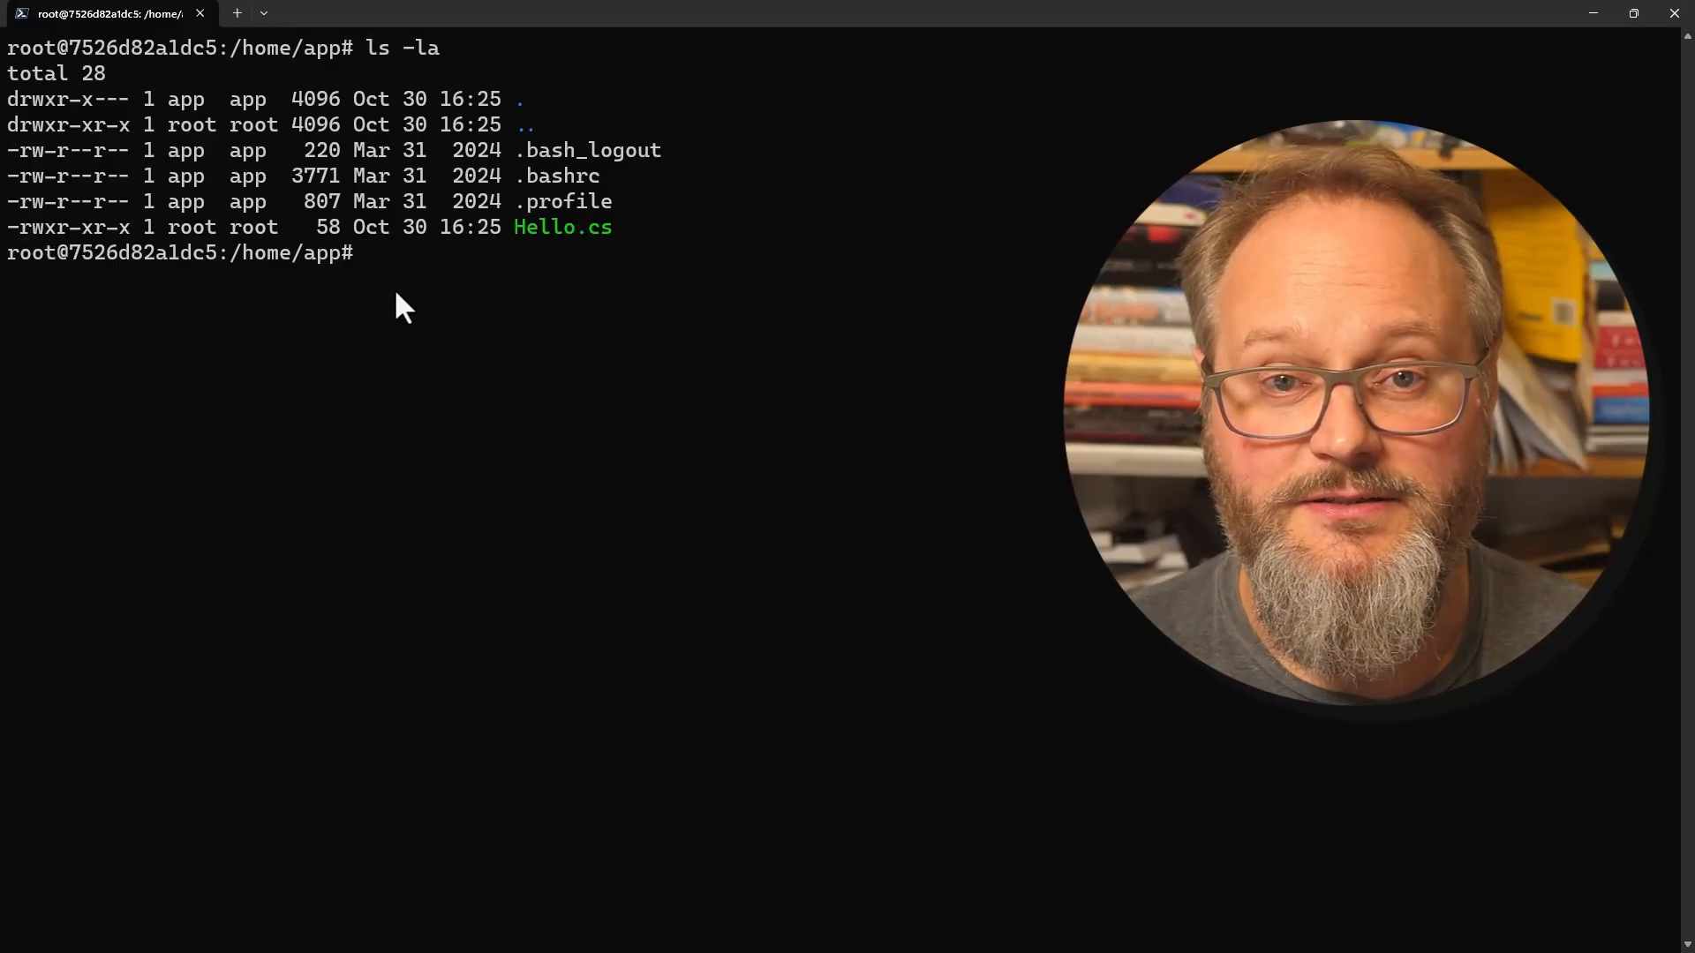
Display Hello.cs with its #!/usr/bin/dotnet run shebang and Hello-world line.
type("cat Hello.cs")
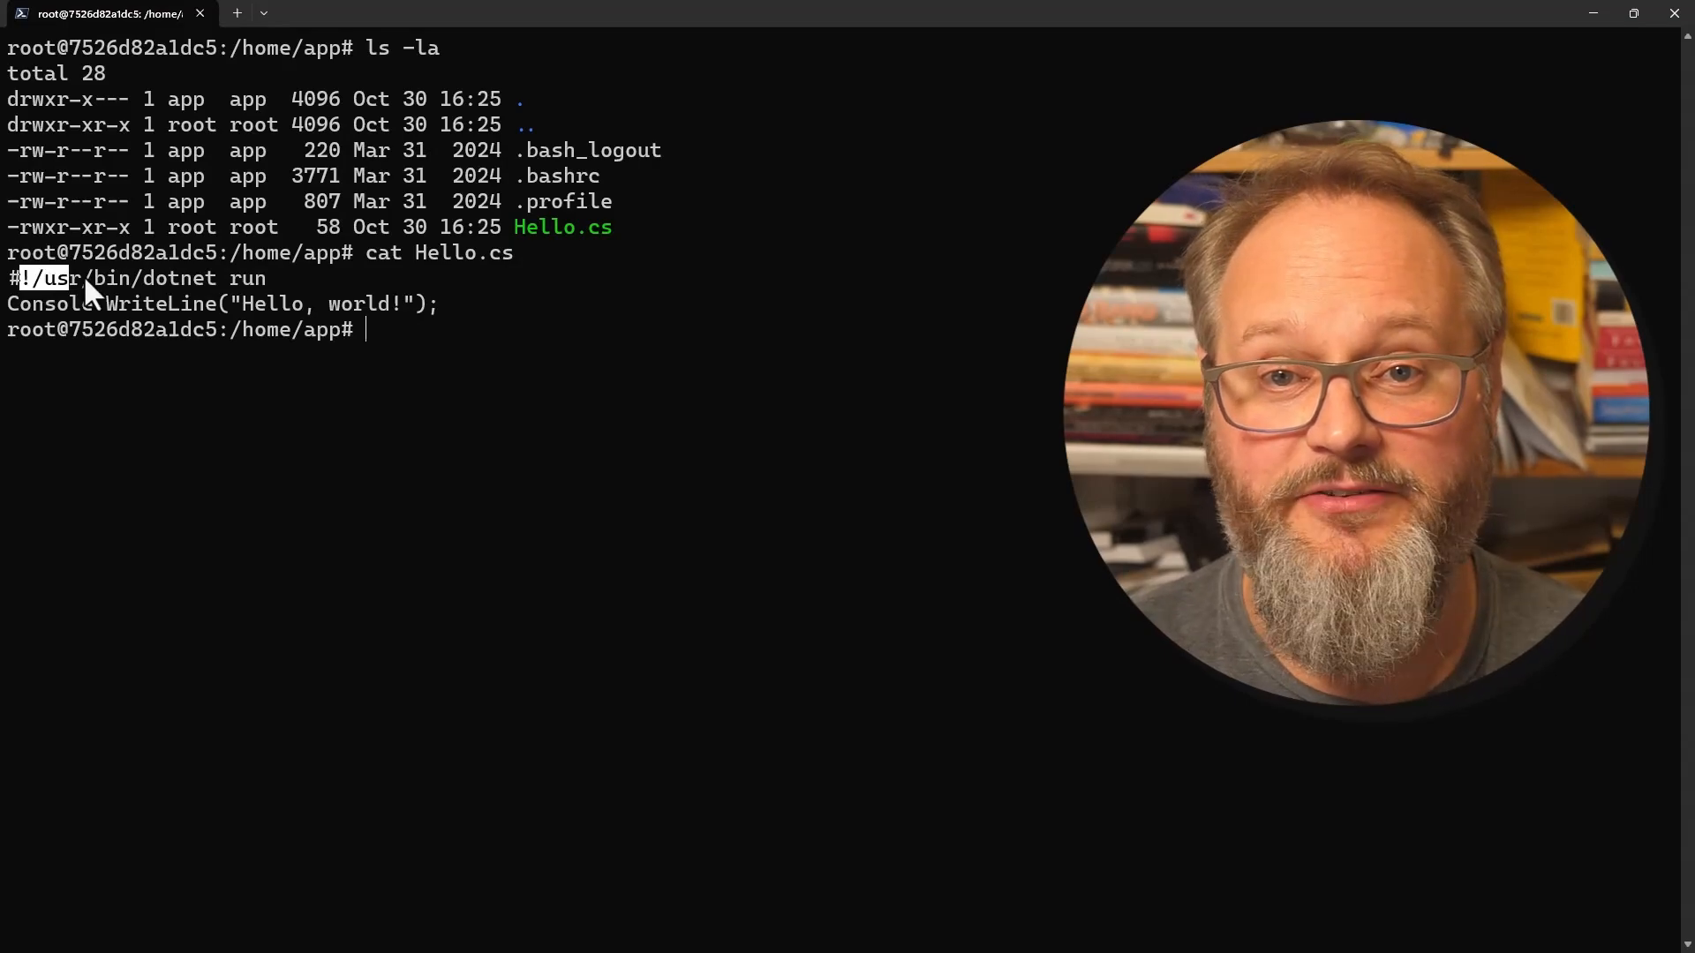
mouse_move(632, 470)
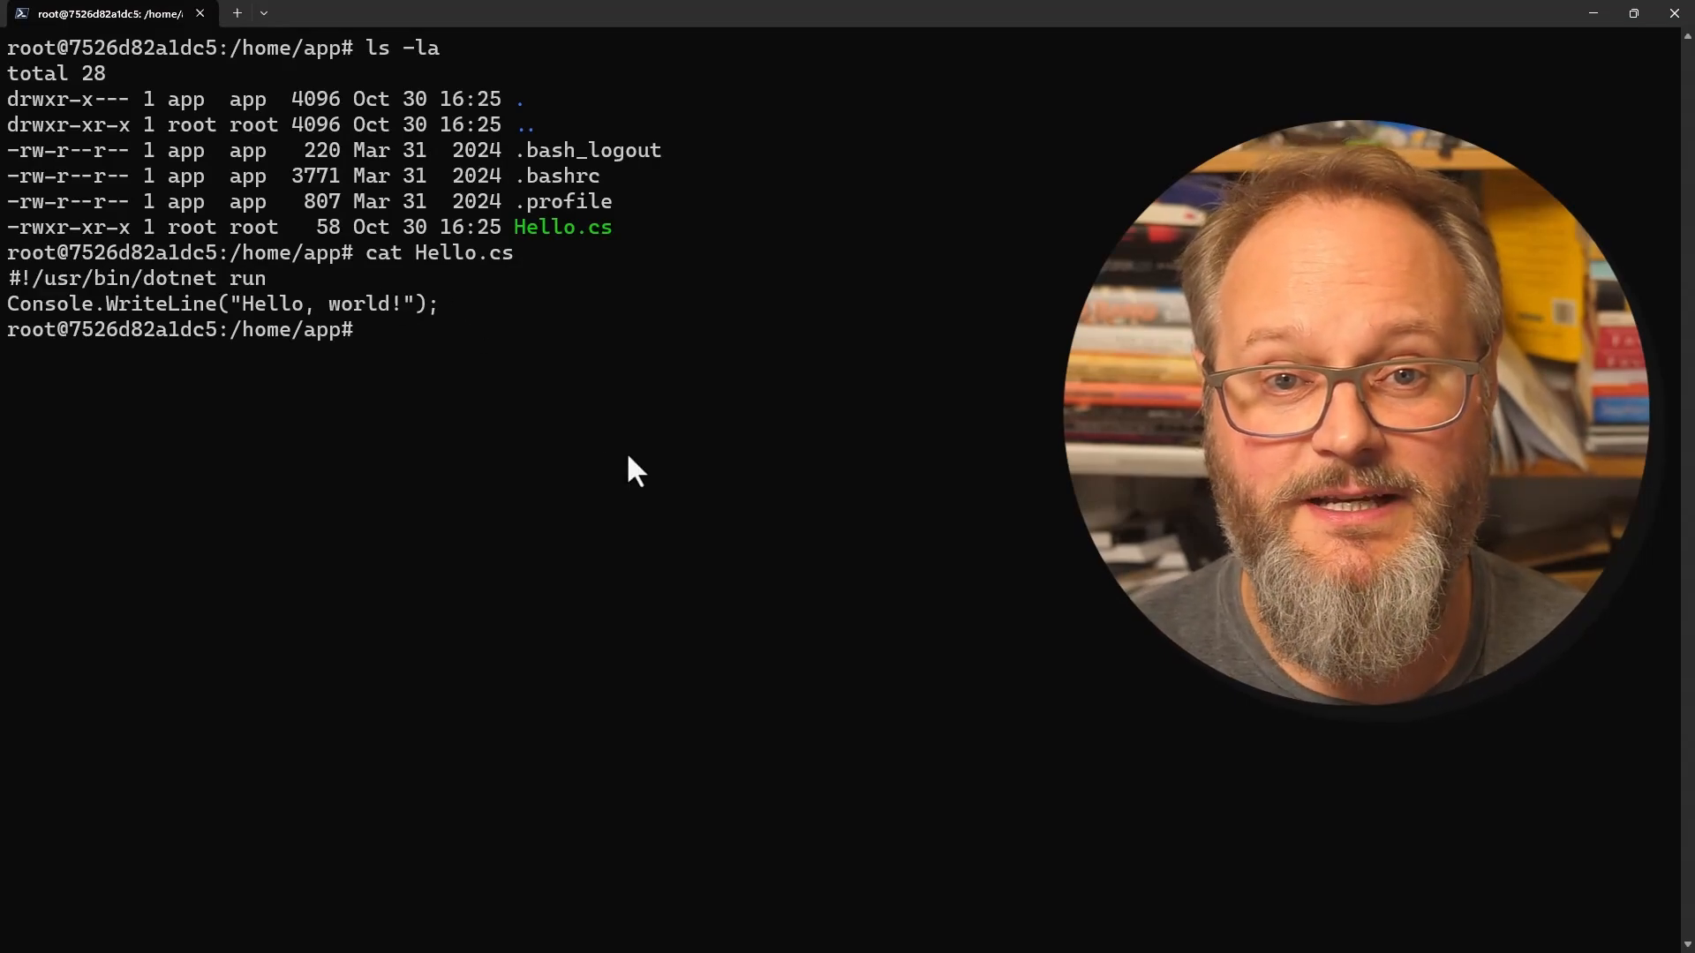
Execute ./Hello.cs directly via its shebang in the container shell.
type("./Hello.cs")
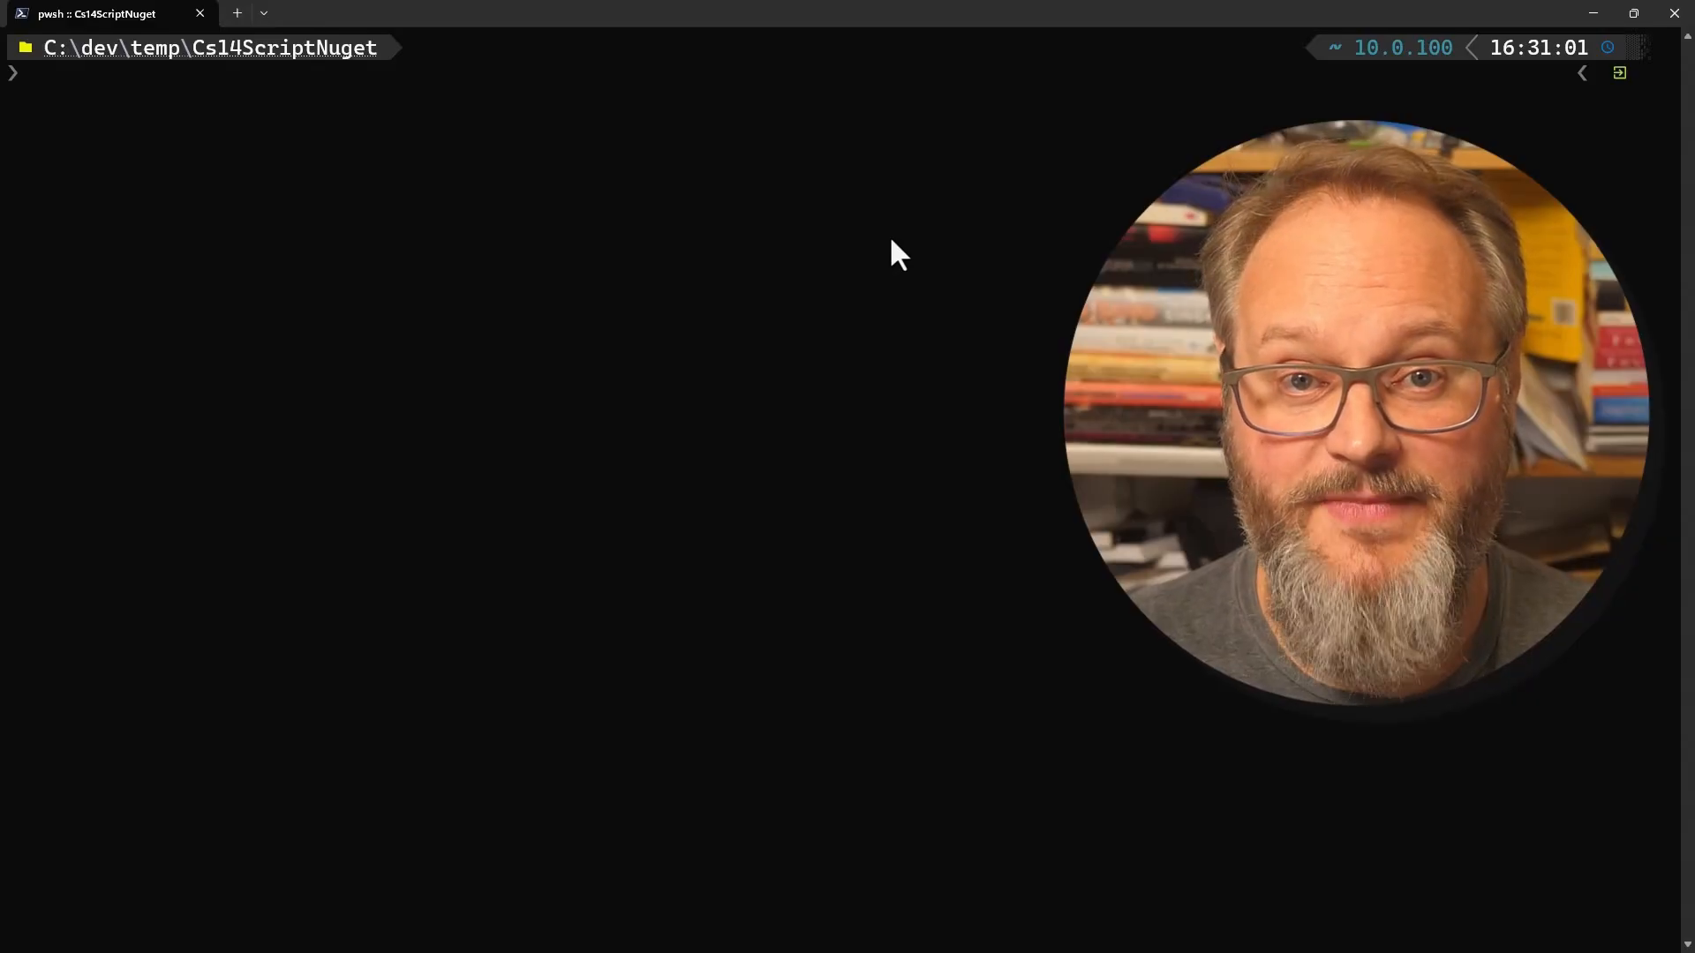
List the folder, print csscriptnuget.cs, and highlight System.Reactive and the NuGet using statements.
type("gci")
type("type cs")
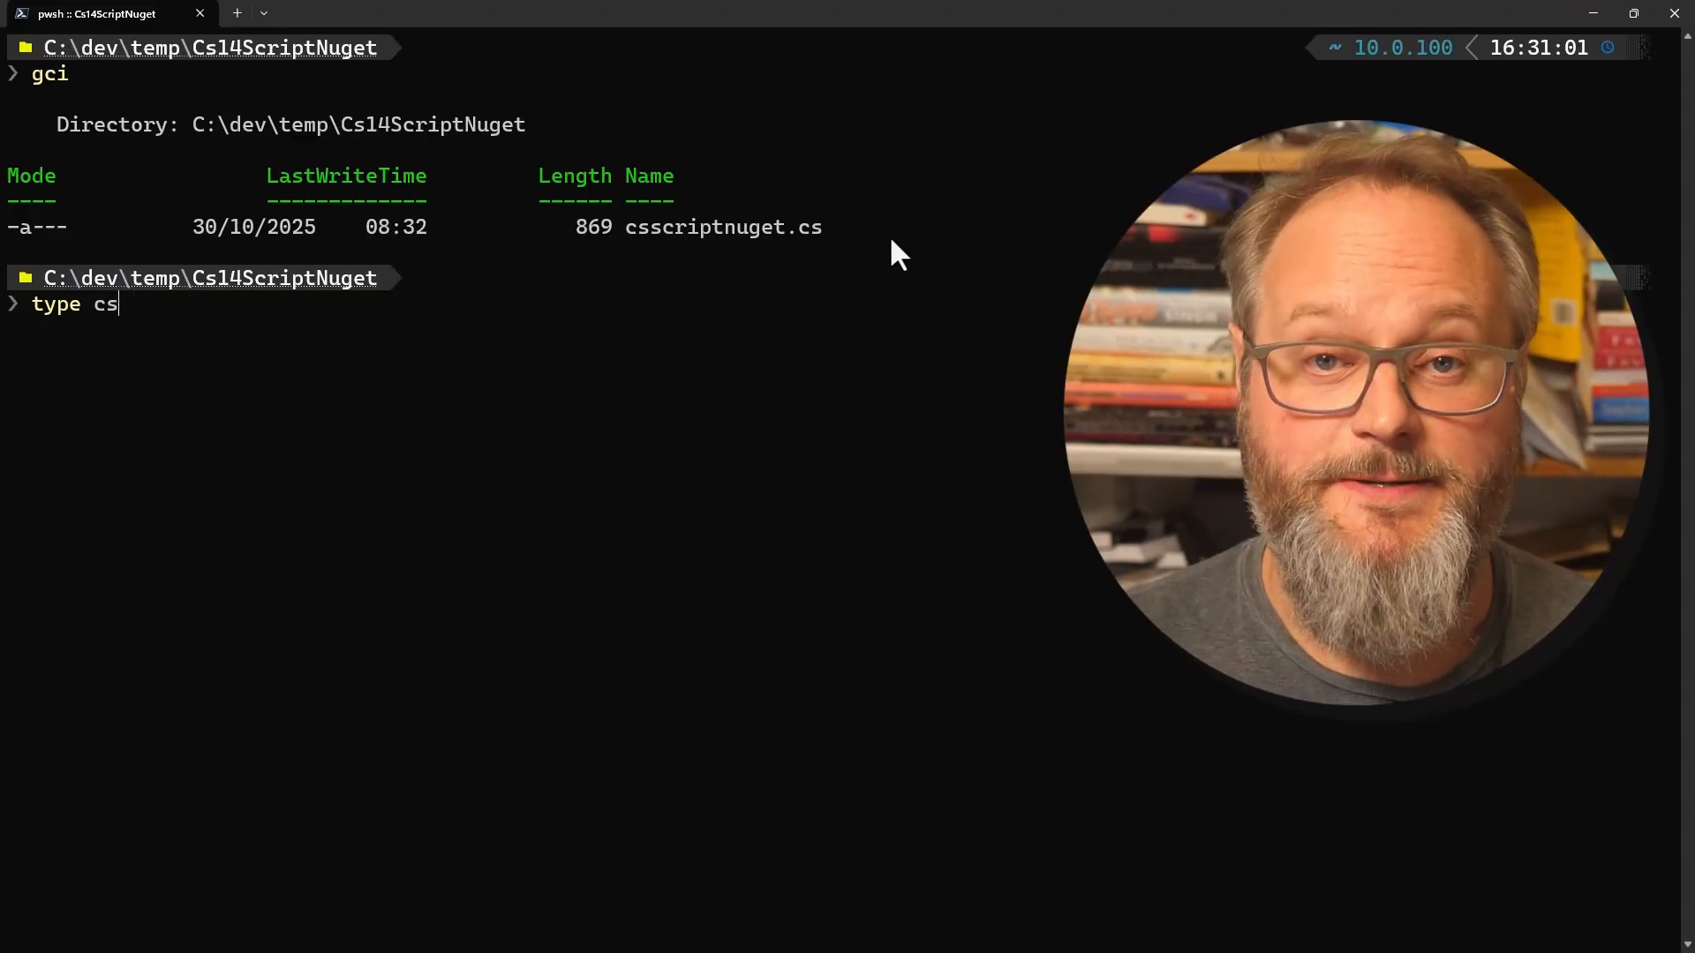
key("Enter")
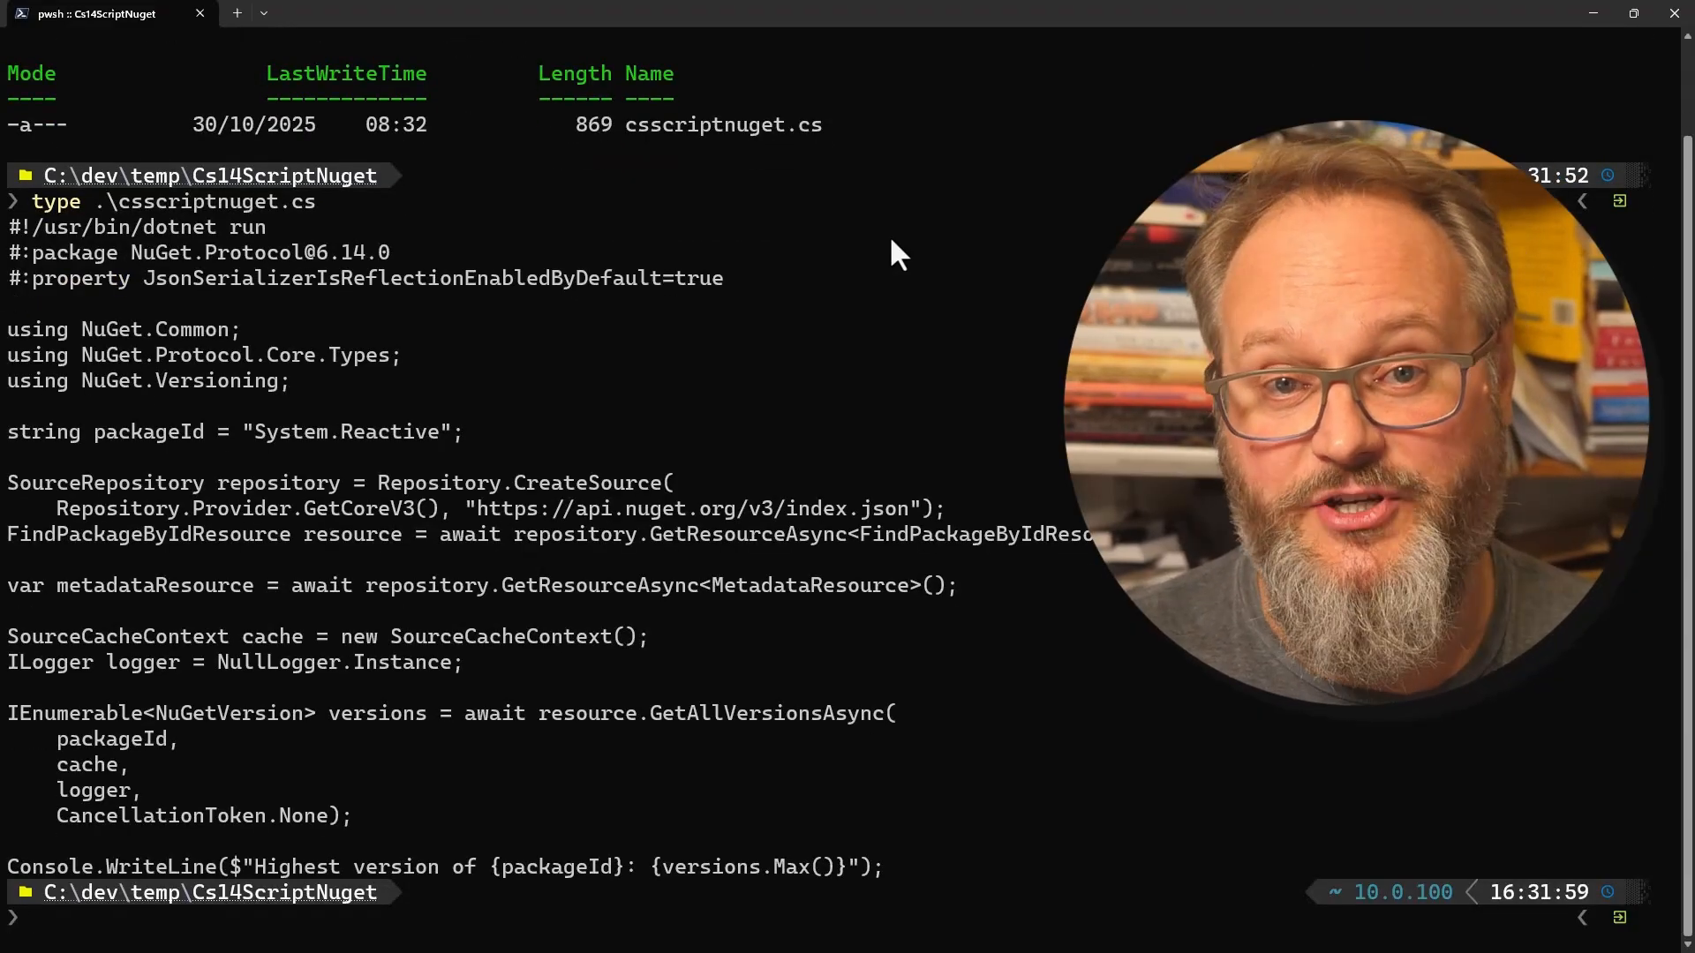
double_click(272, 430)
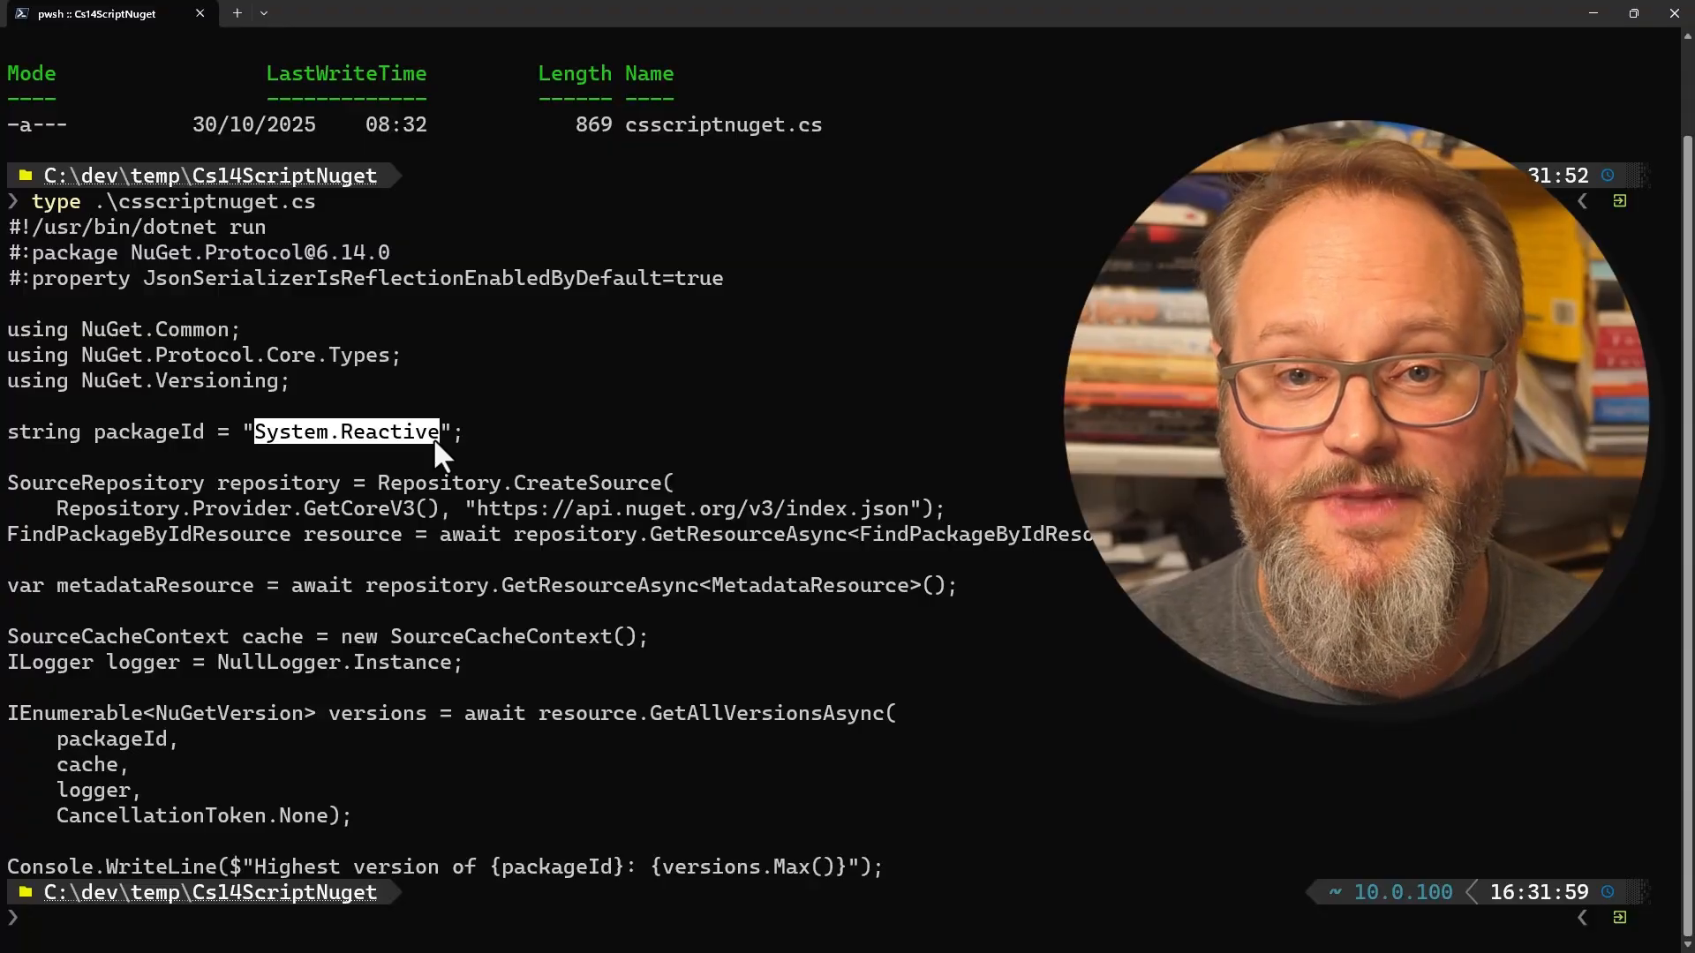
mouse_move(420, 464)
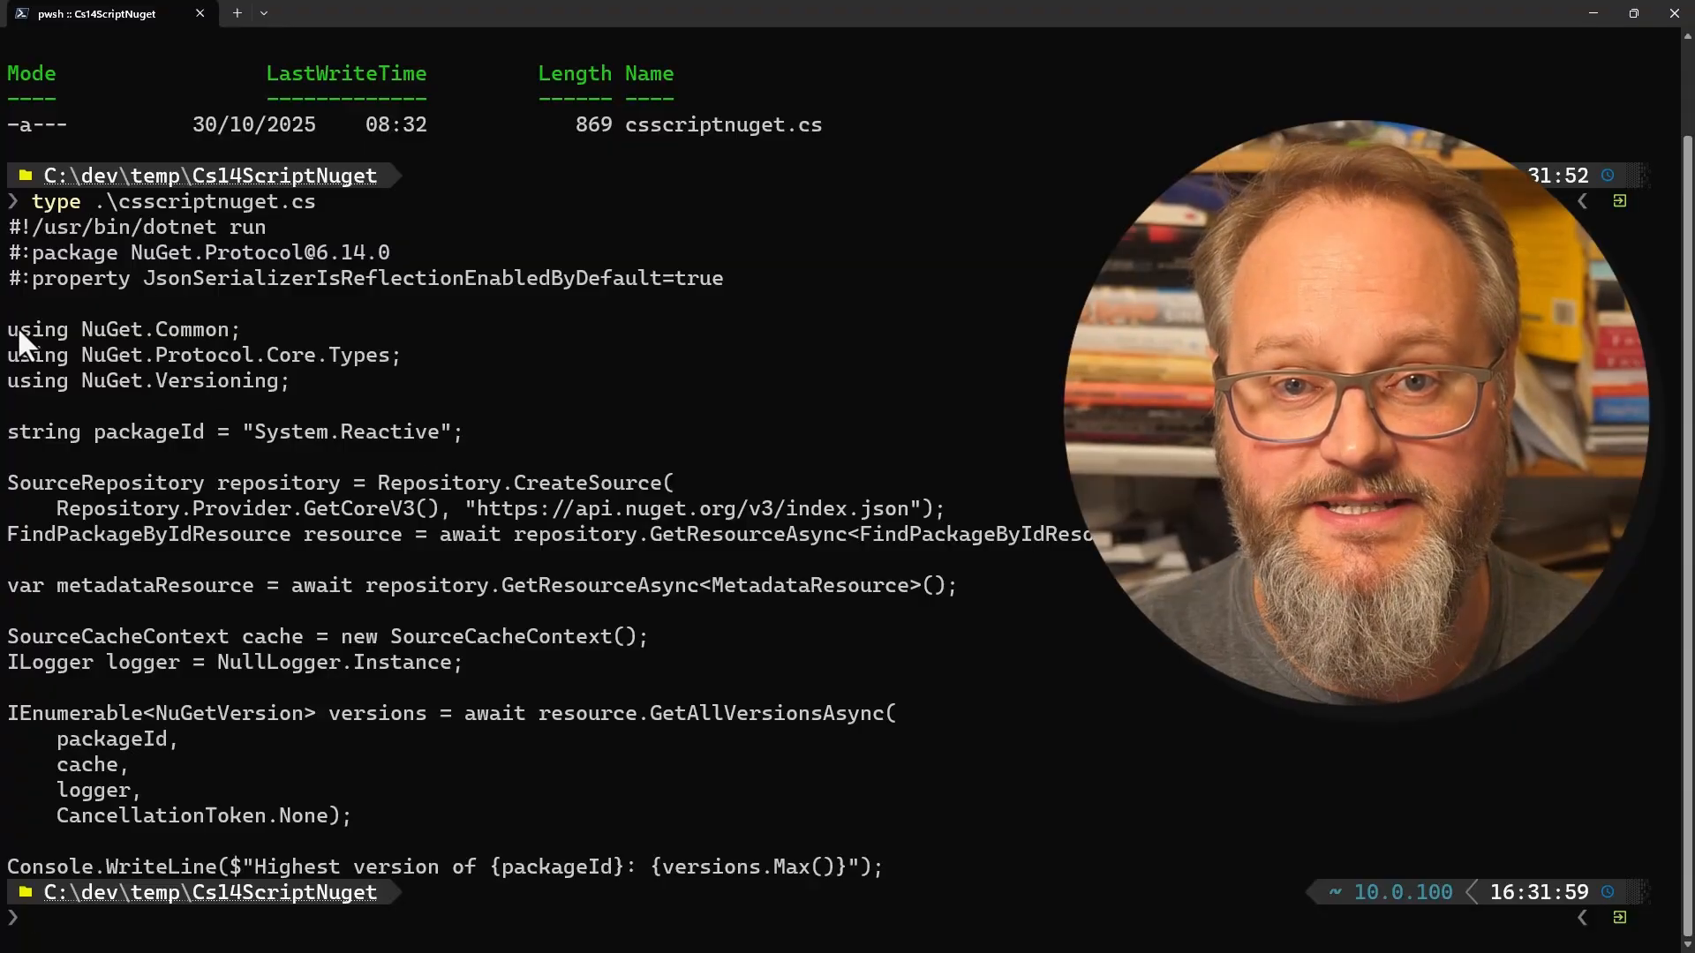
left_click_drag(7, 330, 291, 381)
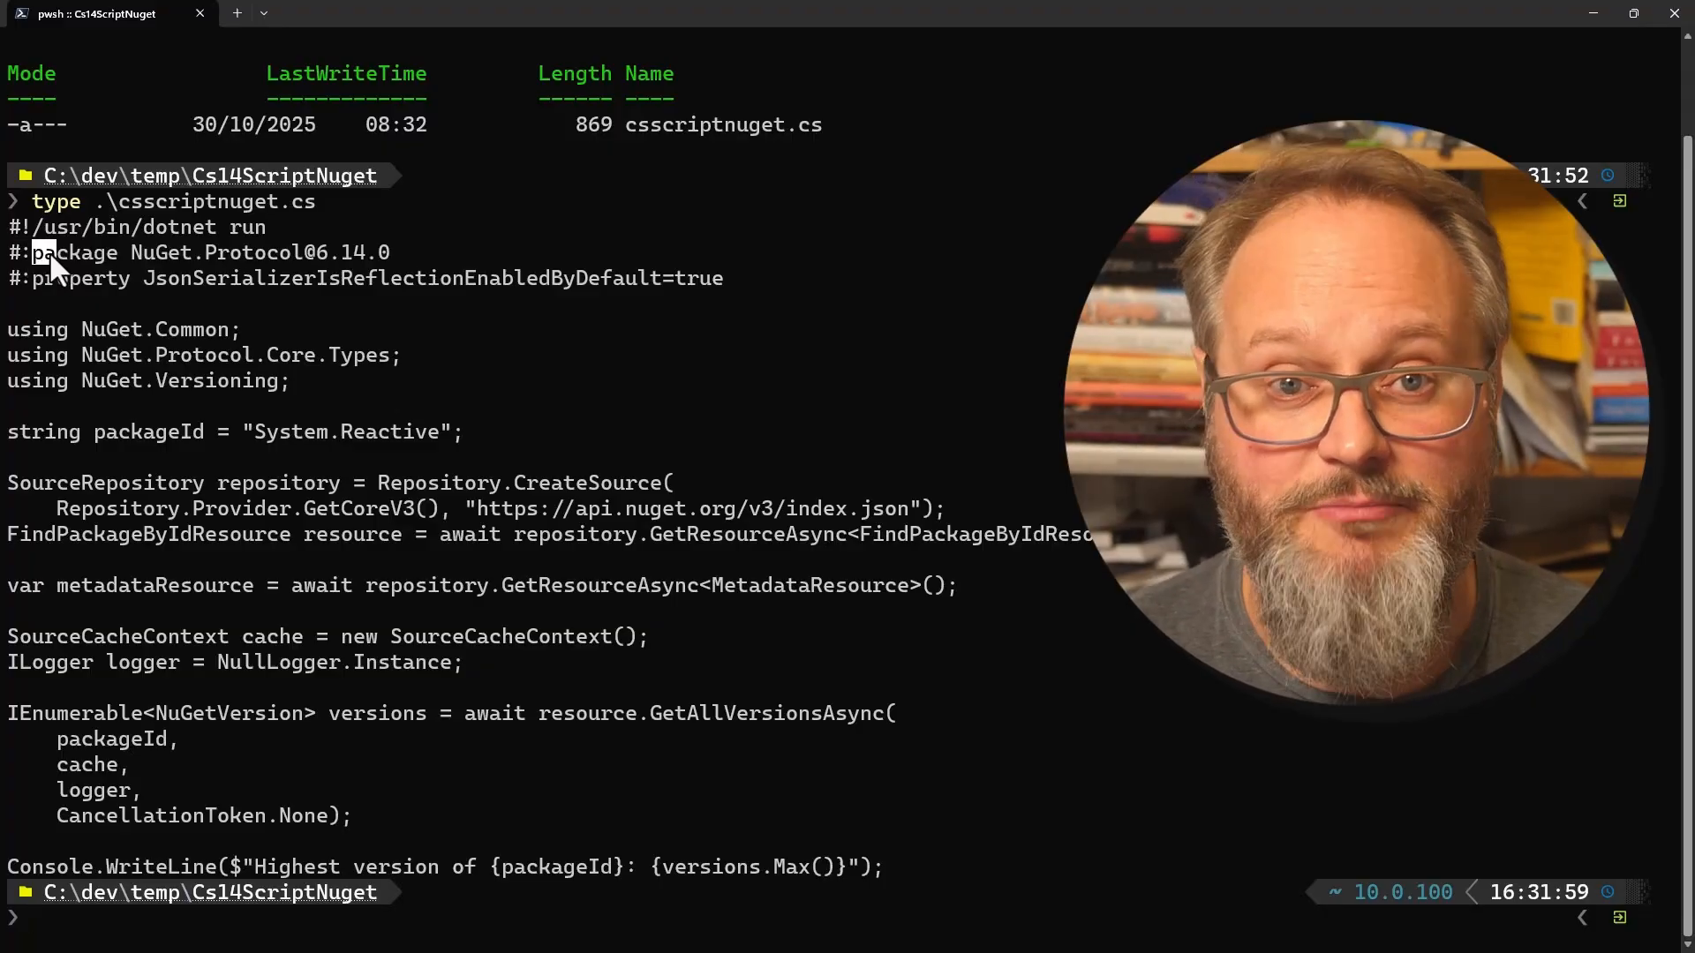
Highlight the NuGet.Protocol package and JsonSerializerIsReflectionEnabledByDefault property, then enter dotnet run .\csscriptnuget.cs.
double_click(72, 253)
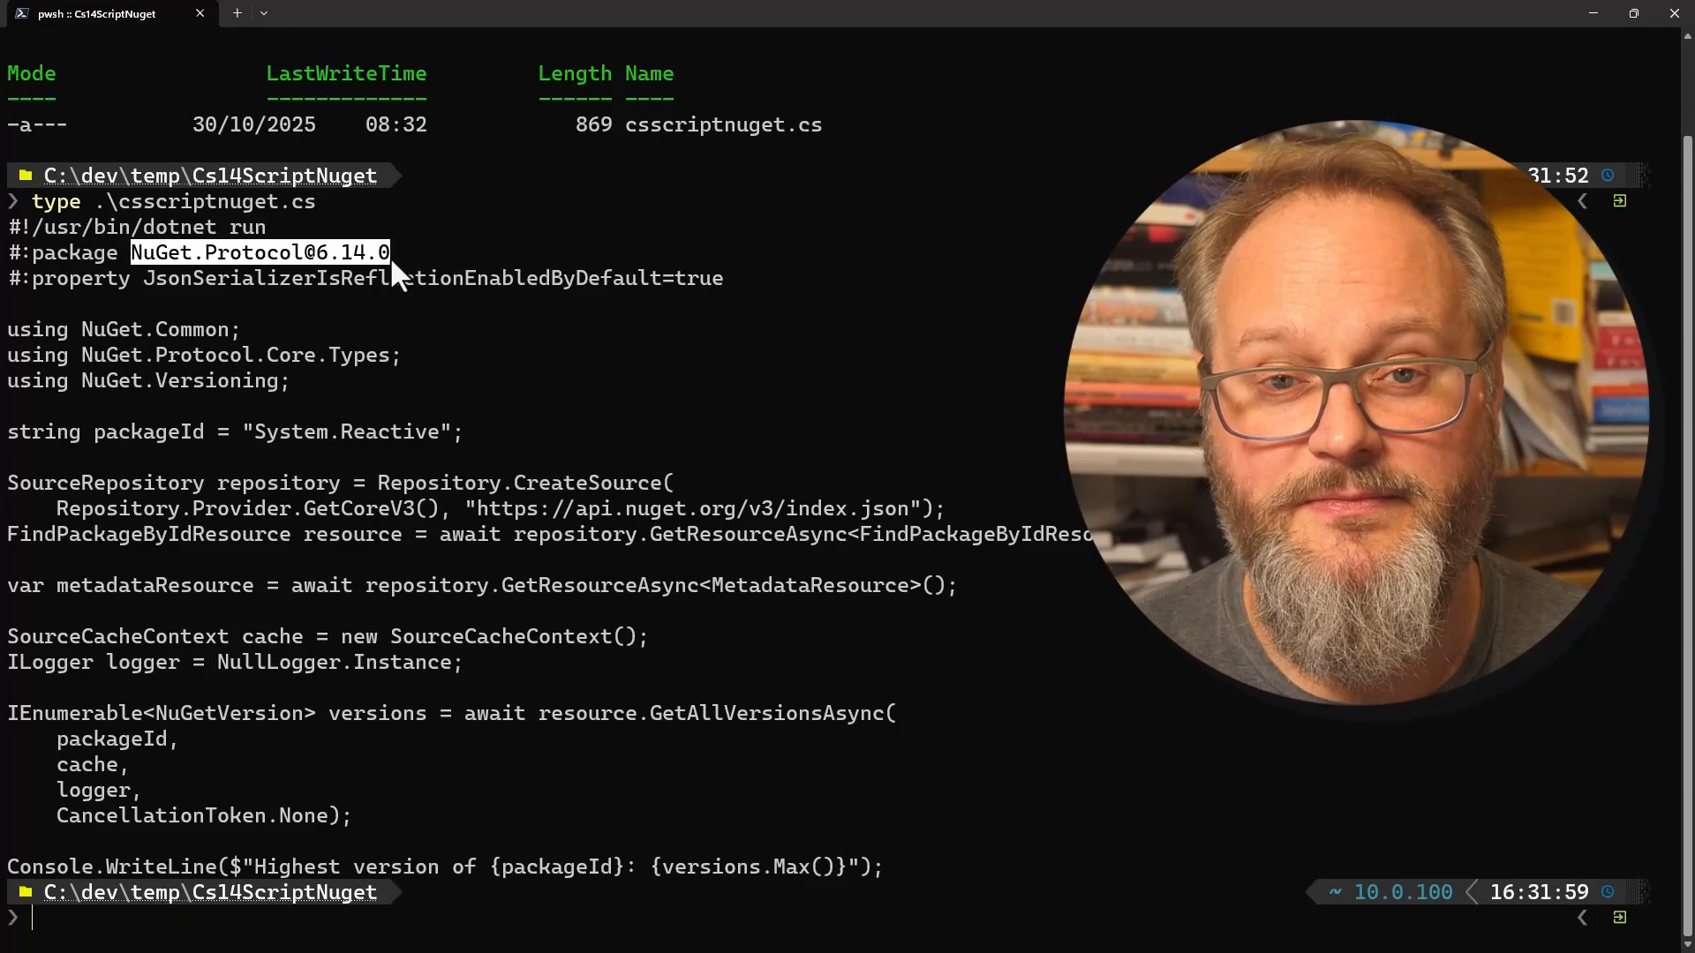
mouse_move(60, 283)
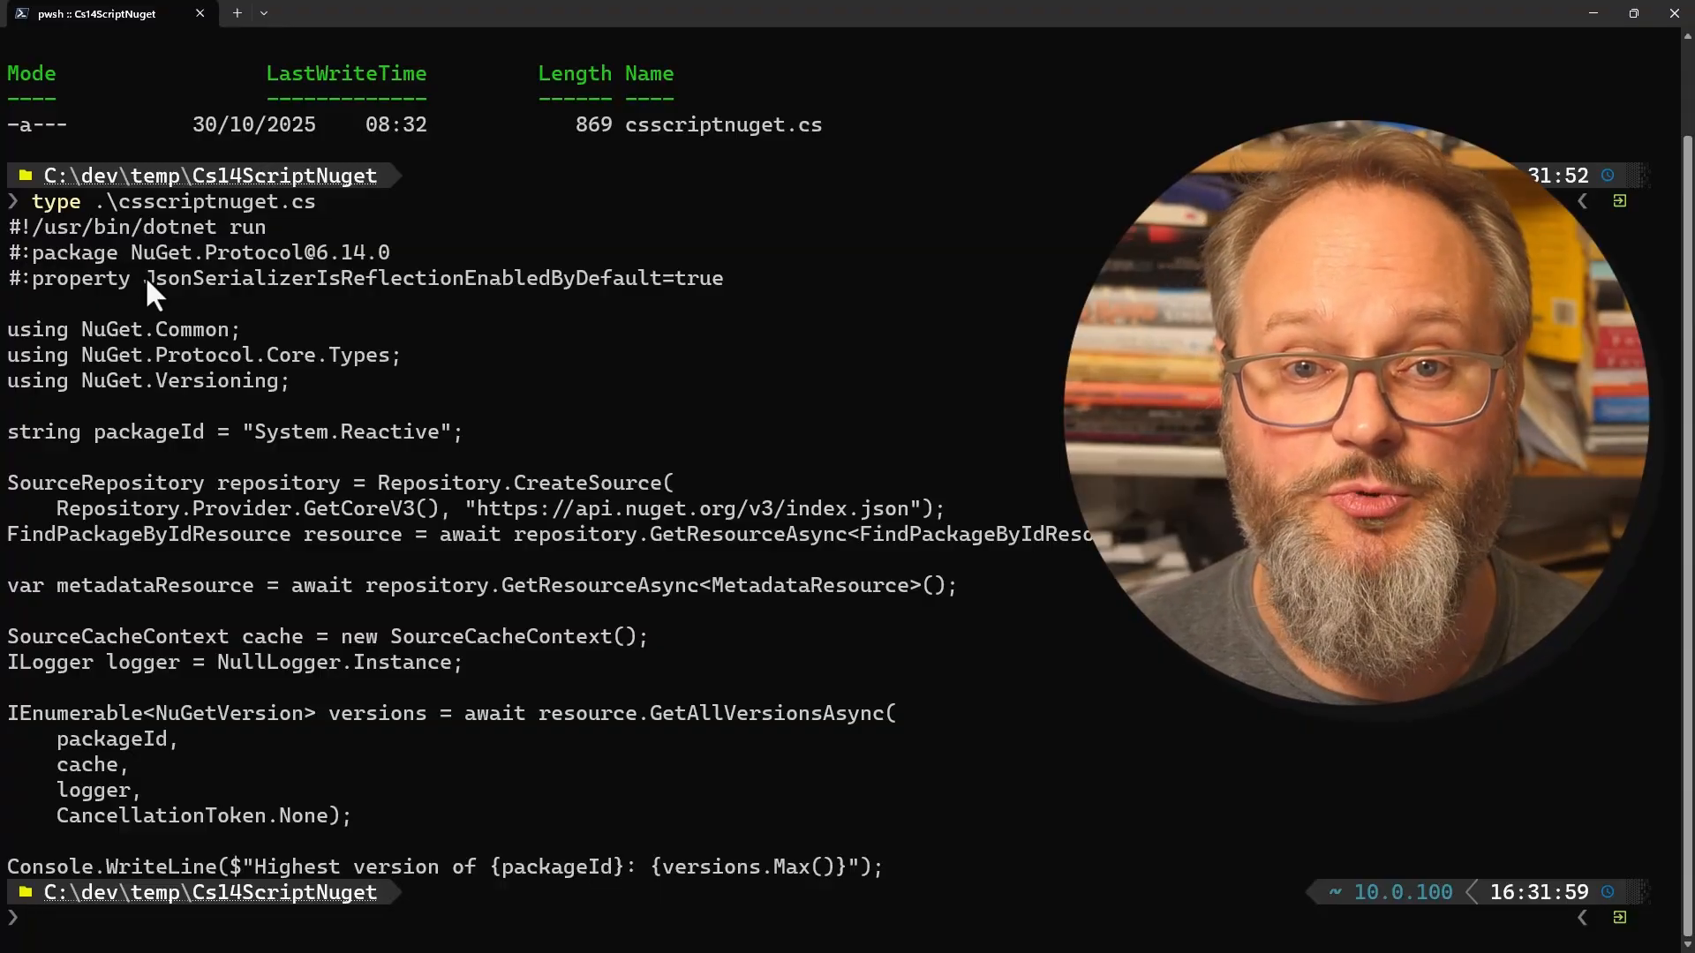
double_click(183, 277)
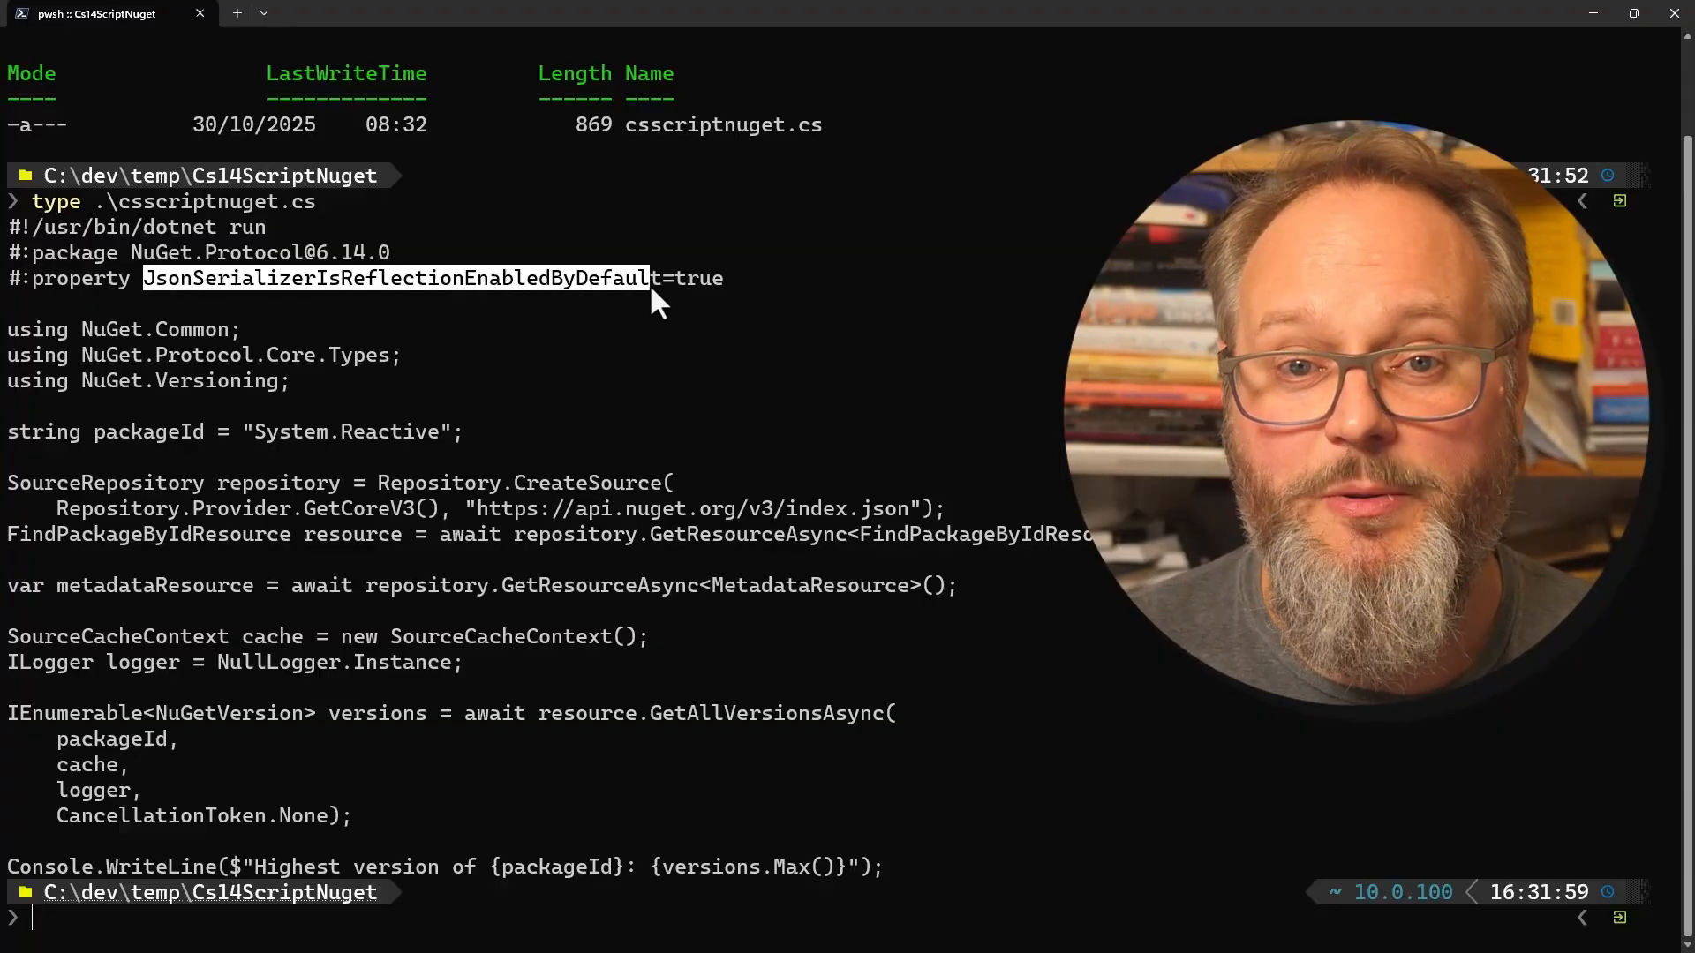
type("dotnet run .\\csscriptnuget.cs")
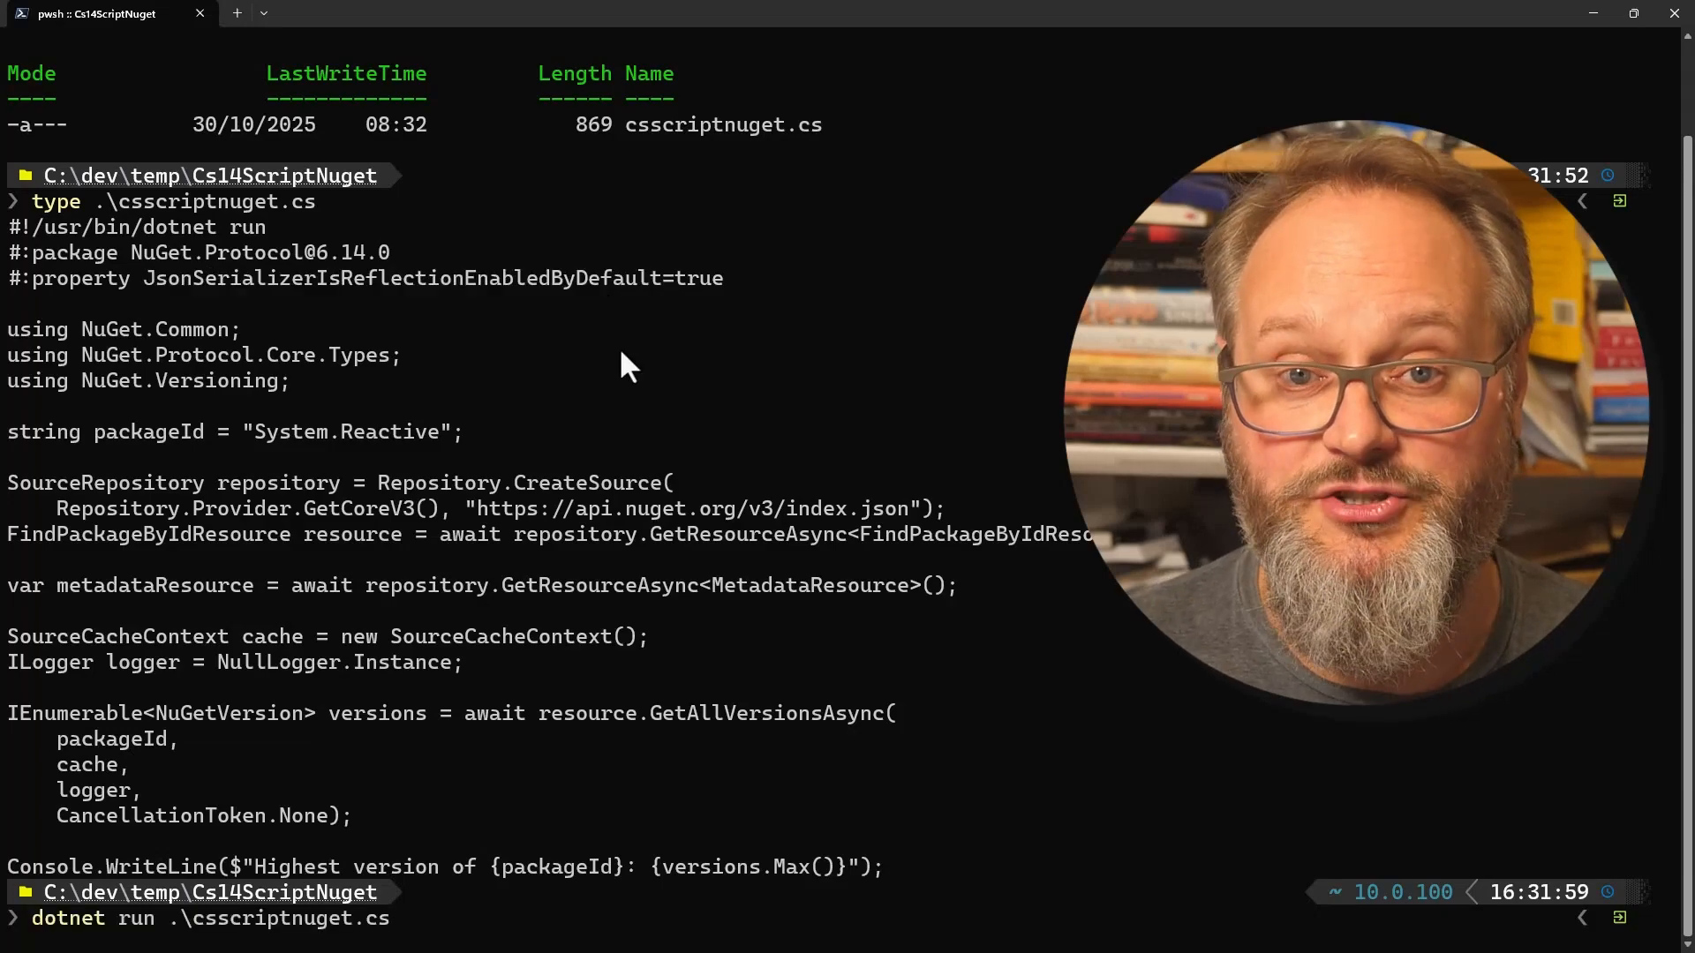